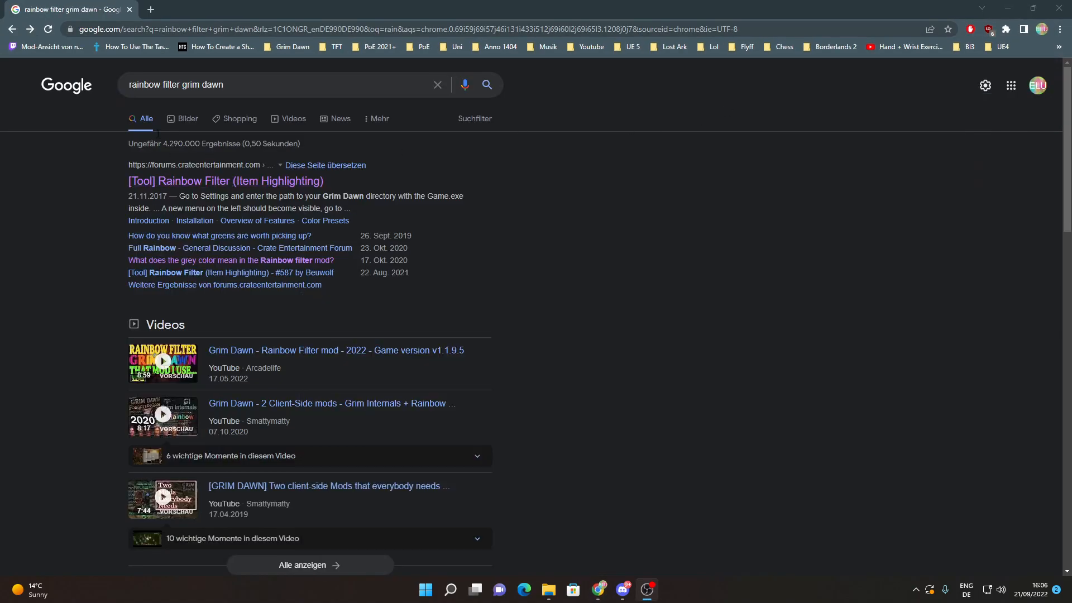
{"action": "mouse_move", "coordinate": [224, 180]}
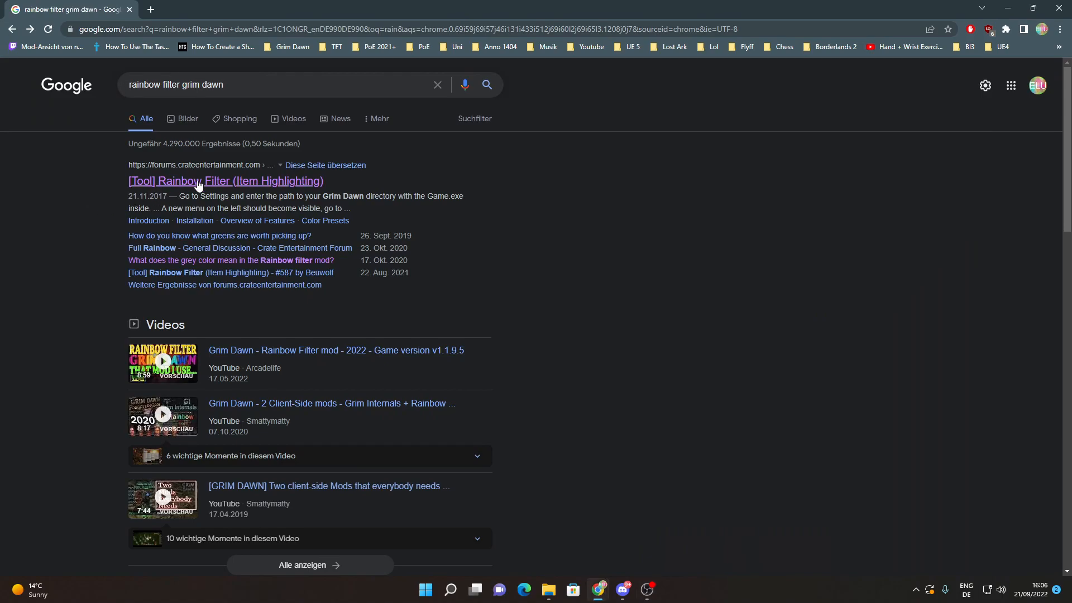
Open the '[Tool] Rainbow Filter (Item Highlighting)' forum thread from the search results
{"action": "left_click", "coordinate": [224, 181]}
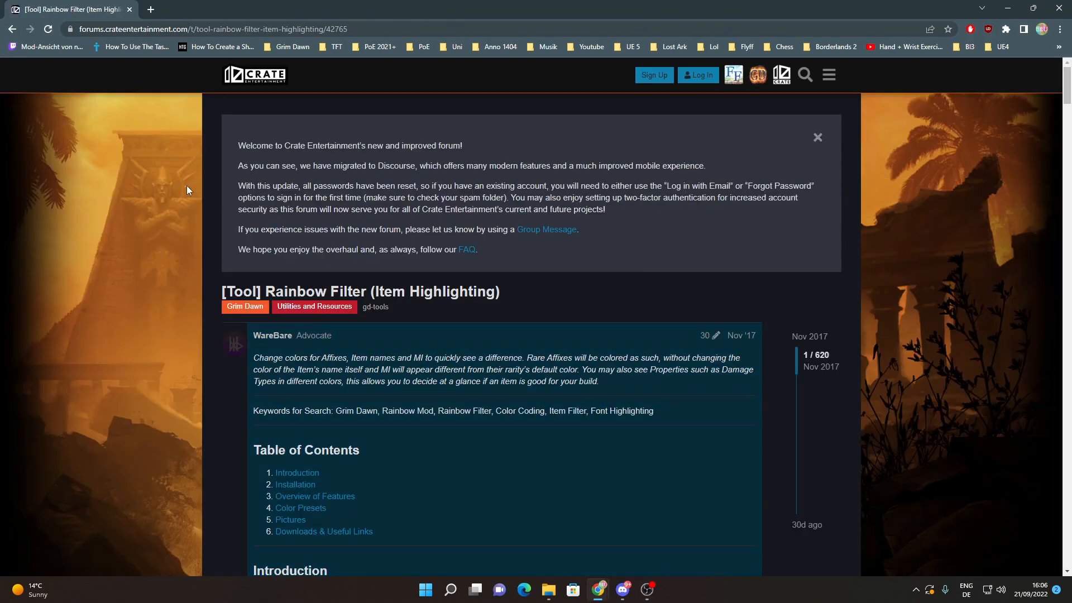
Download the Full Rainbow for Grim Dawn v1.1.9.0 zip from the thread's Downloads section
{"action": "left_click", "coordinate": [323, 531]}
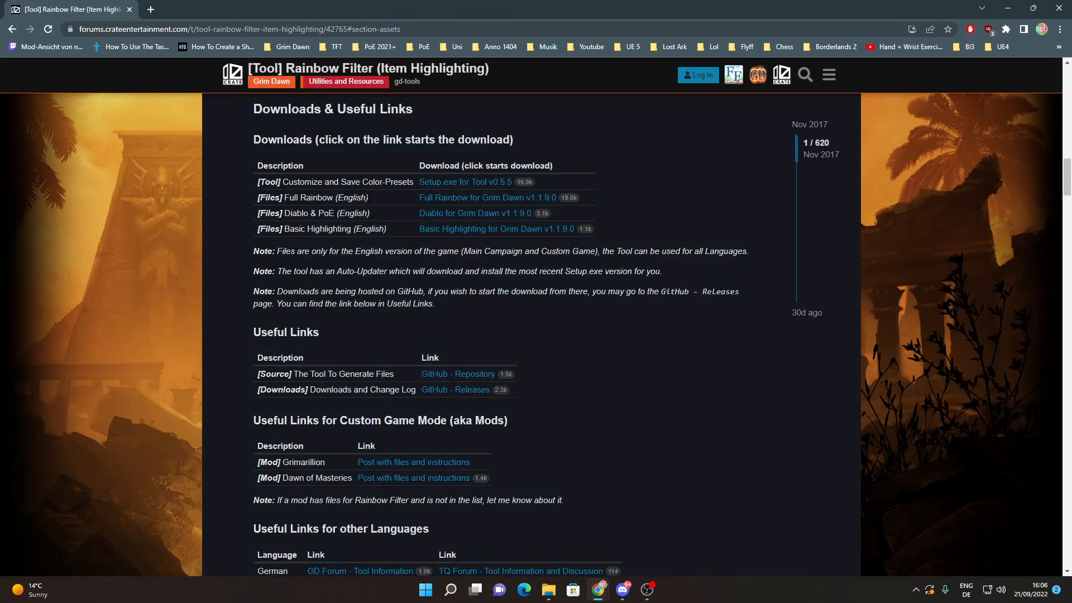
{"action": "mouse_move", "coordinate": [448, 202]}
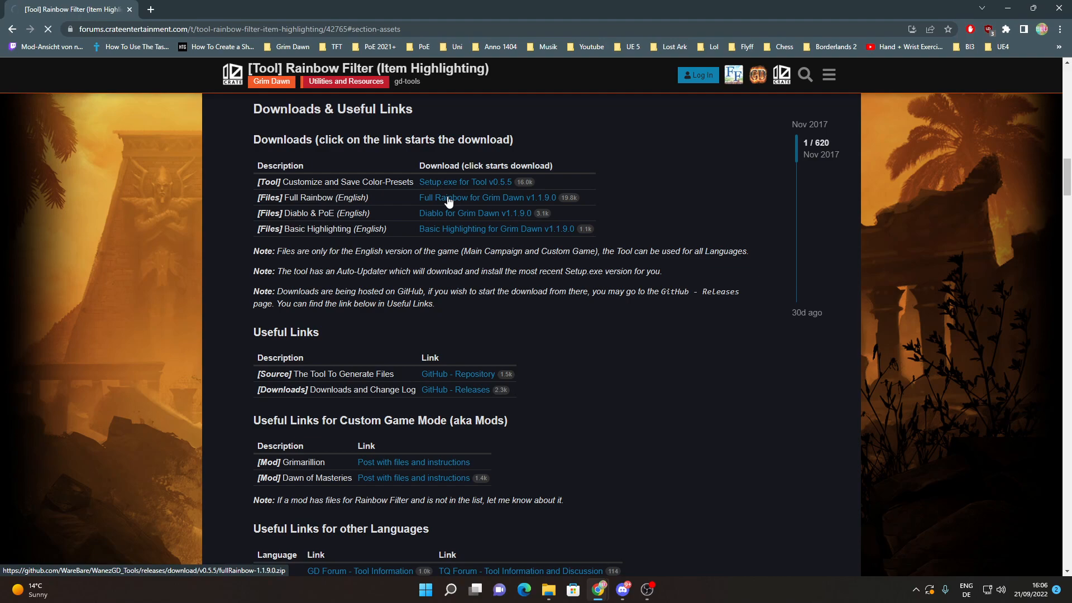
{"action": "left_click", "coordinate": [488, 198]}
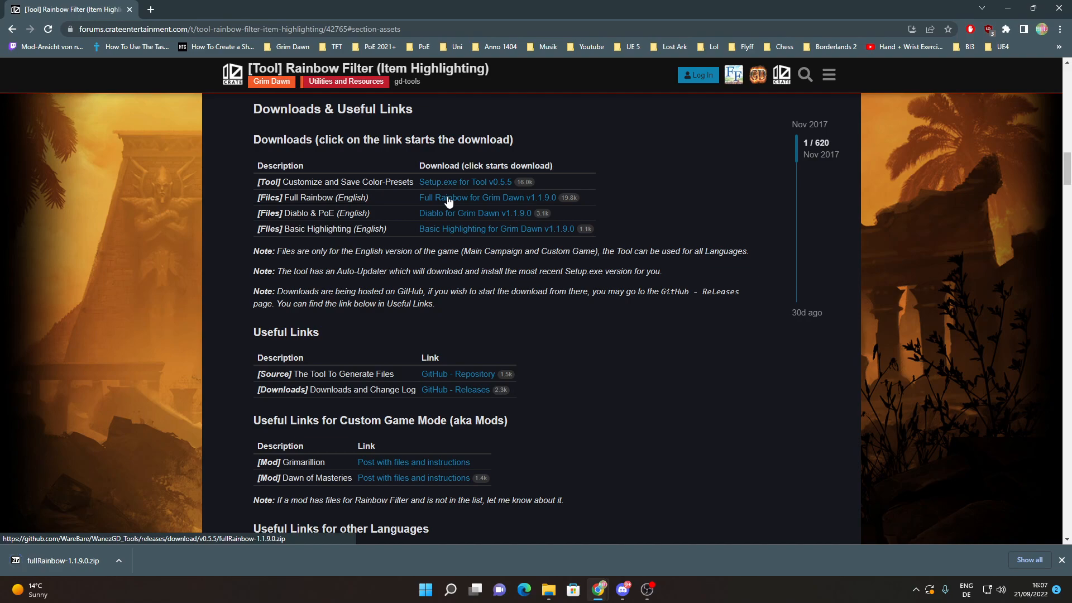
{"action": "mouse_move", "coordinate": [430, 206]}
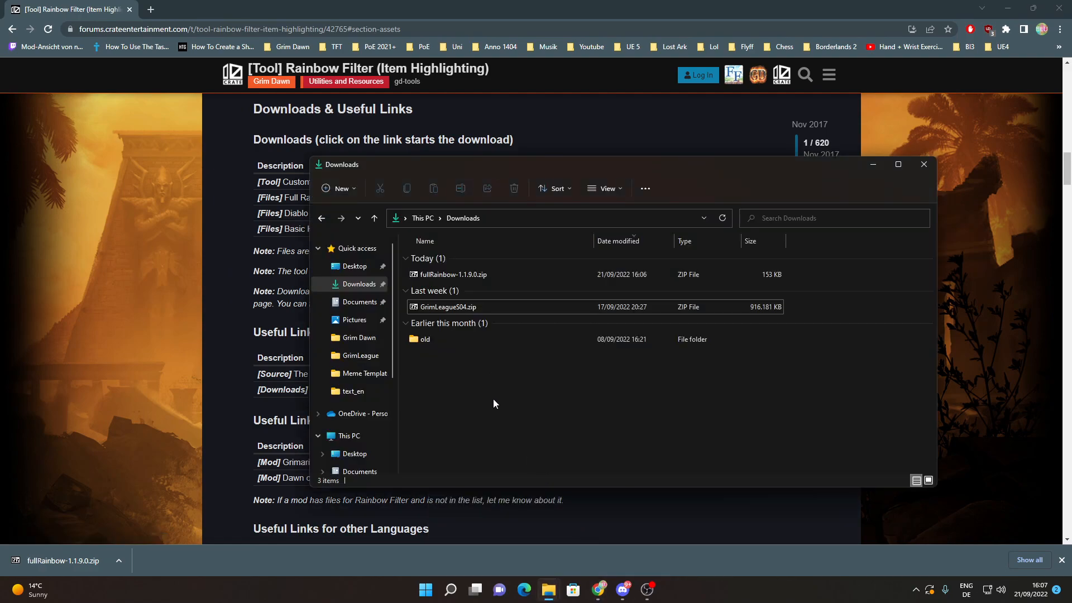
Open fullRainbow-1.1.9.0.zip in 7-Zip and browse into its Grim Dawn text_en folder
{"action": "left_click", "coordinate": [453, 275]}
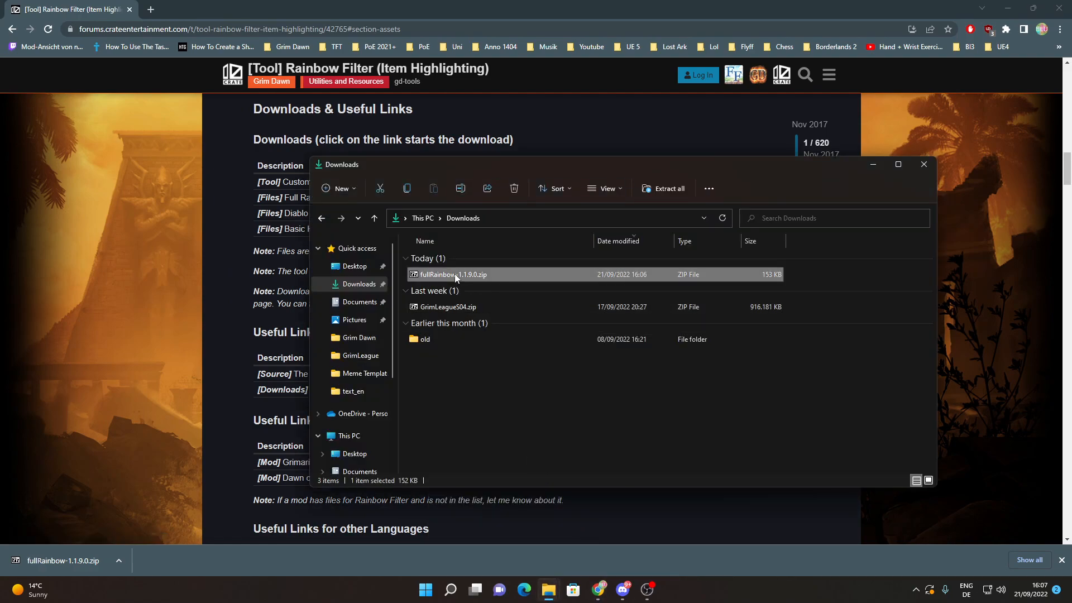
{"action": "double_click", "coordinate": [451, 274]}
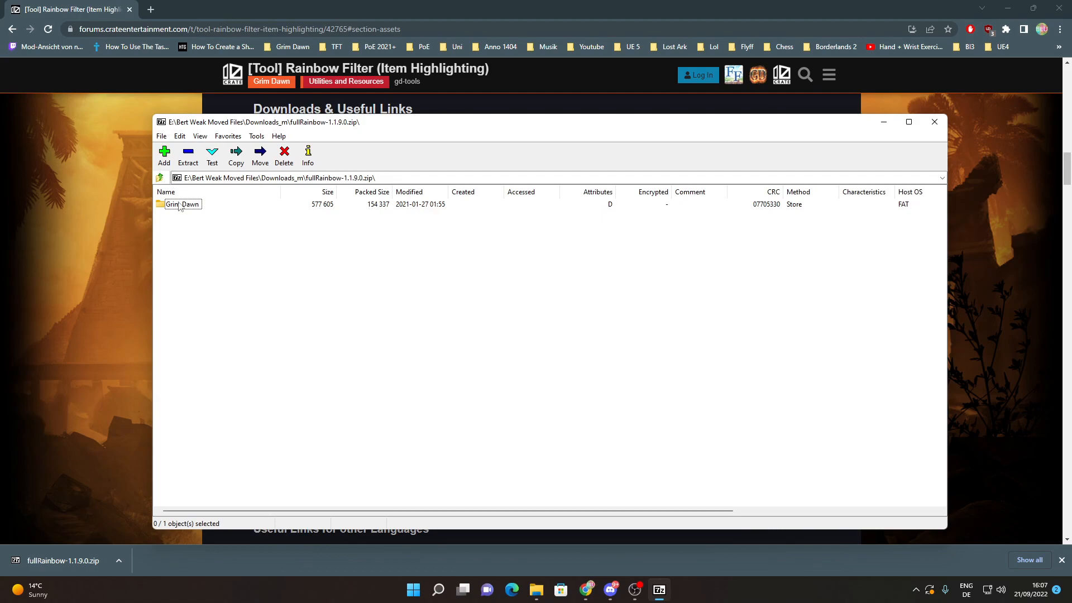
{"action": "double_click", "coordinate": [183, 203]}
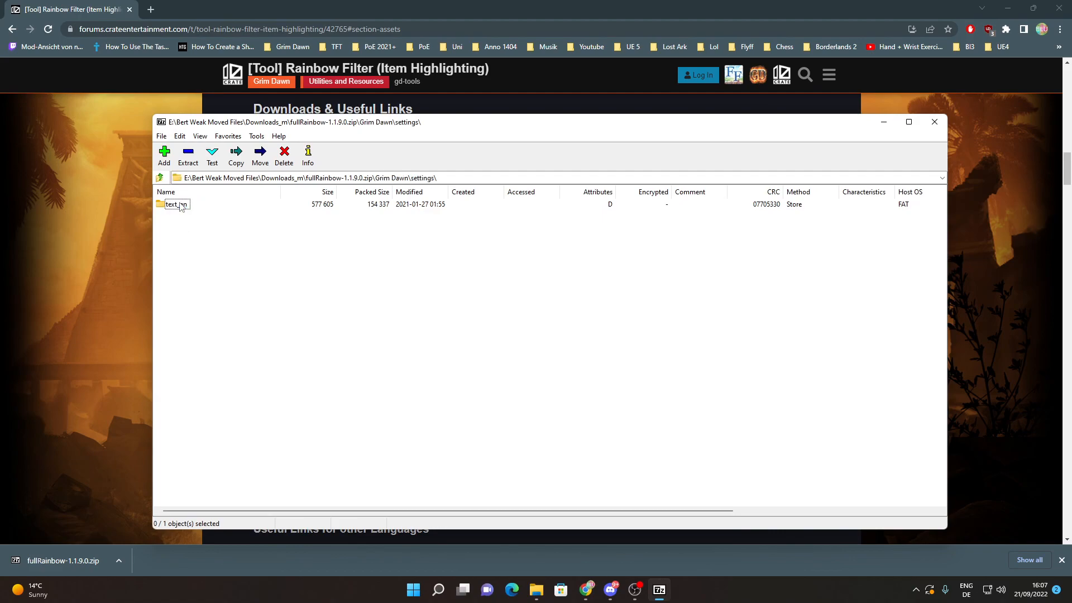
{"action": "double_click", "coordinate": [176, 203]}
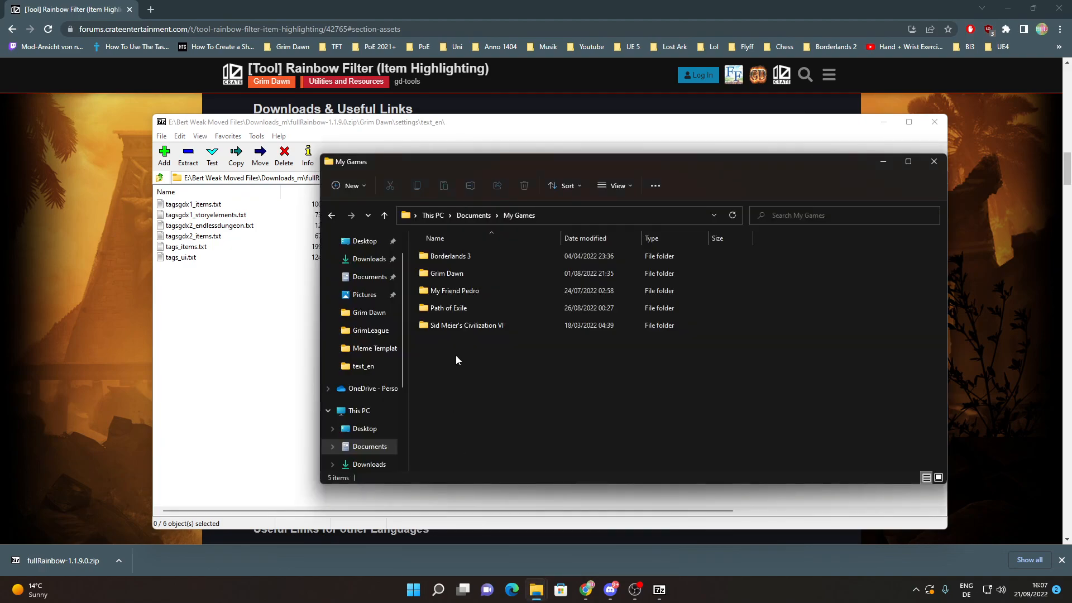
Browse the game's Grim Dawn Settings text_en folder and view the GrimLeague subfolder with tags_newitems.txt
{"action": "left_click", "coordinate": [445, 272]}
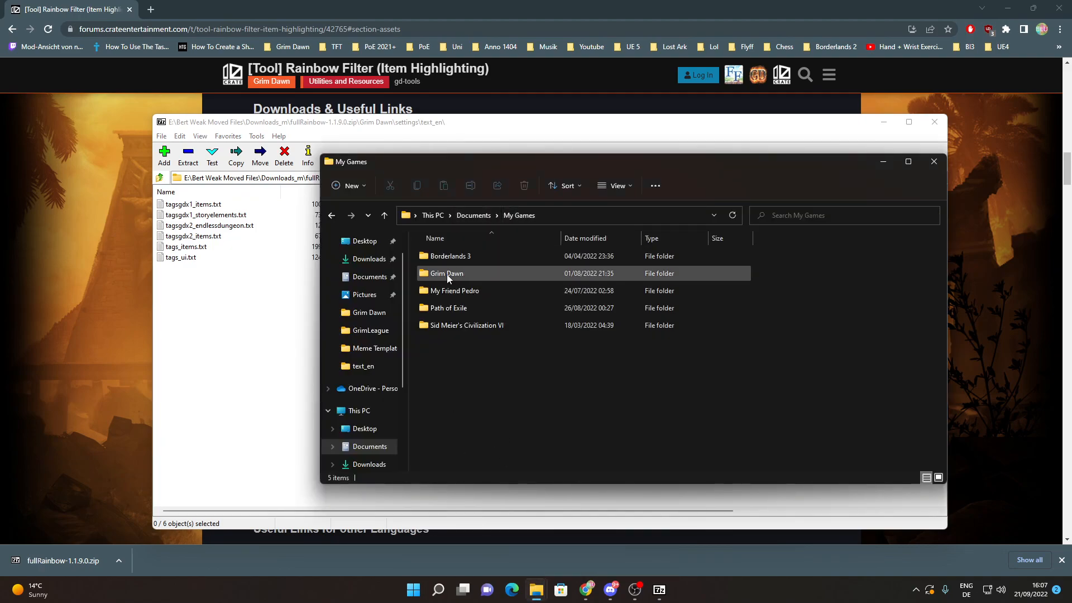
{"action": "double_click", "coordinate": [446, 273]}
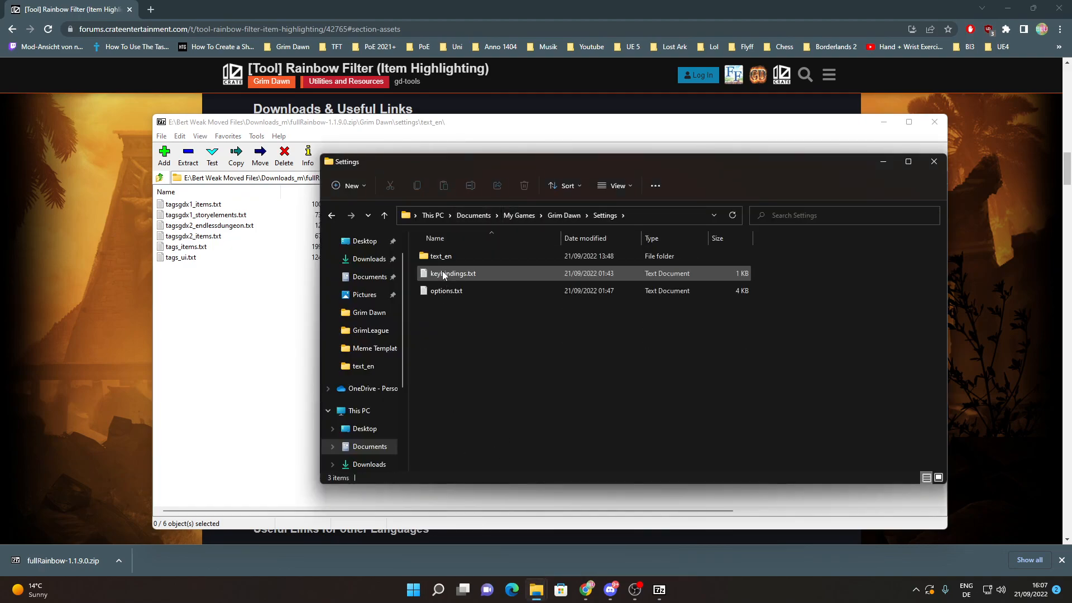
{"action": "double_click", "coordinate": [440, 256]}
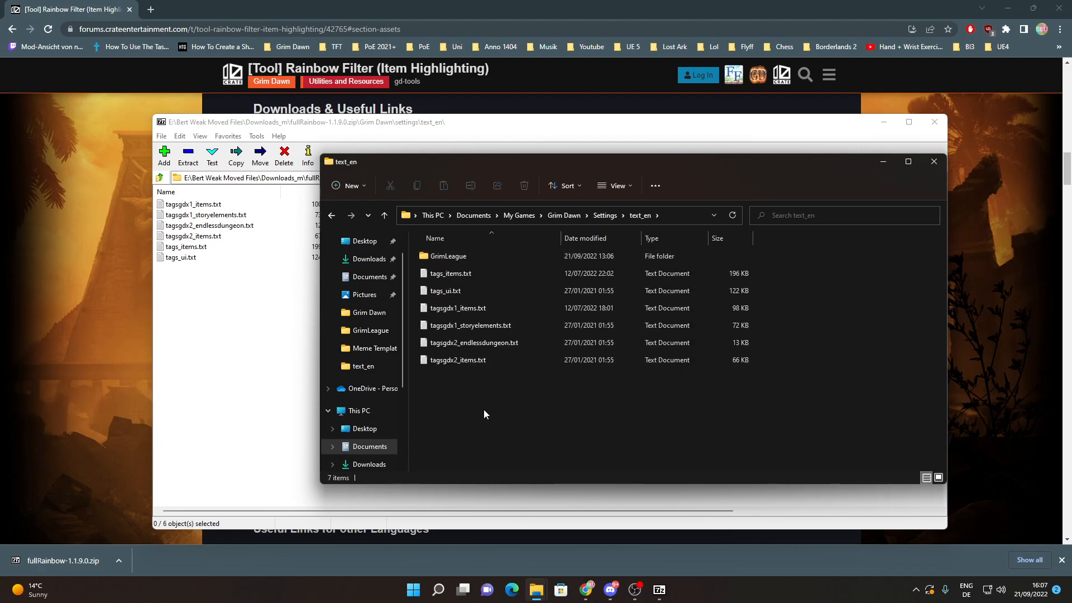
{"action": "left_click", "coordinate": [445, 290]}
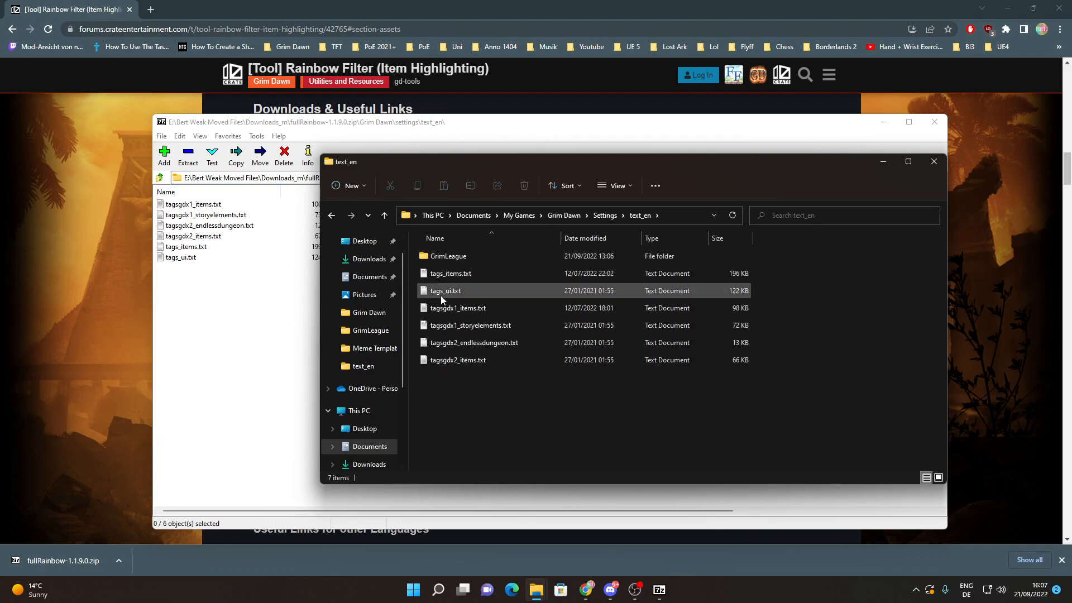
{"action": "left_click", "coordinate": [534, 380]}
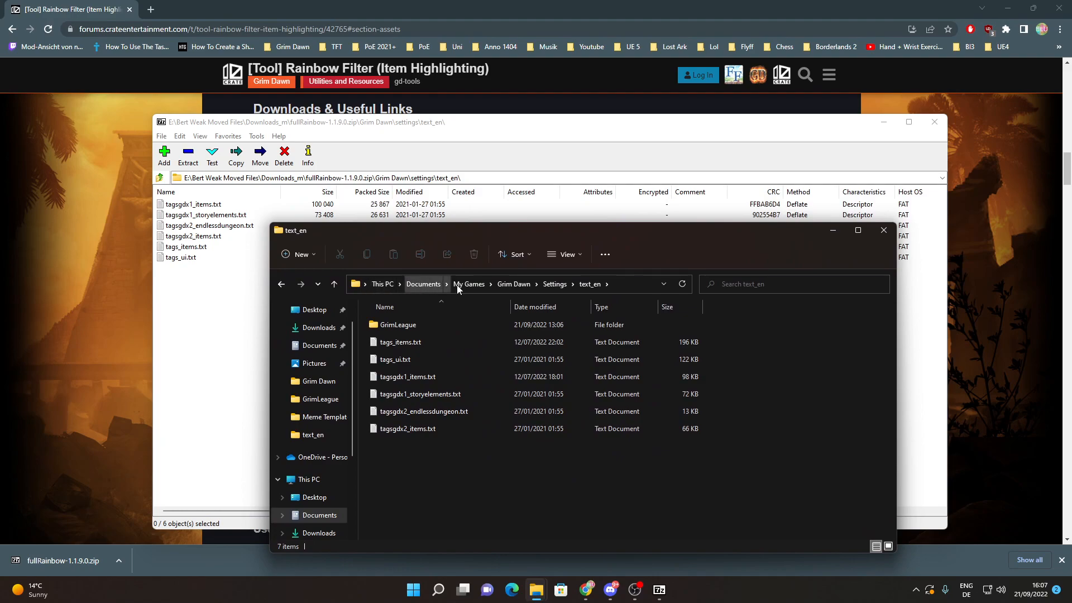
{"action": "mouse_move", "coordinate": [469, 283]}
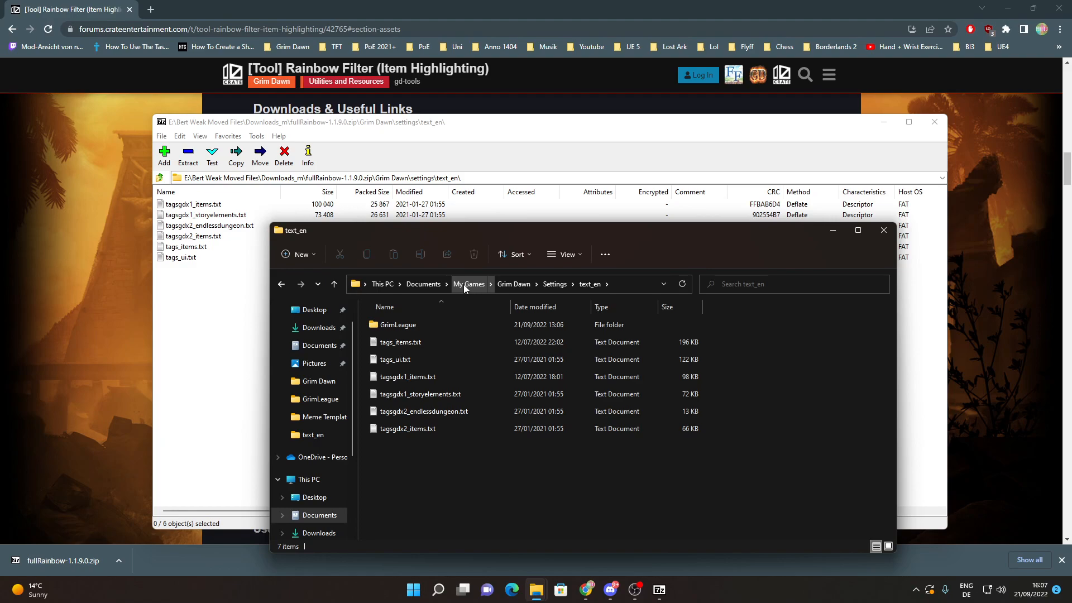
{"action": "mouse_move", "coordinate": [471, 237]}
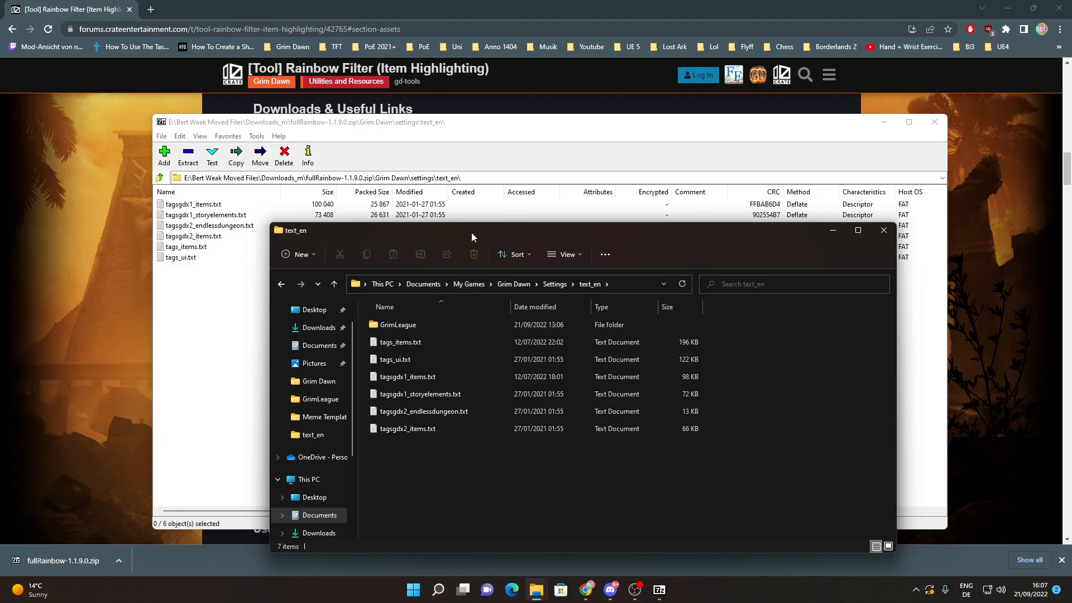
{"action": "double_click", "coordinate": [397, 323]}
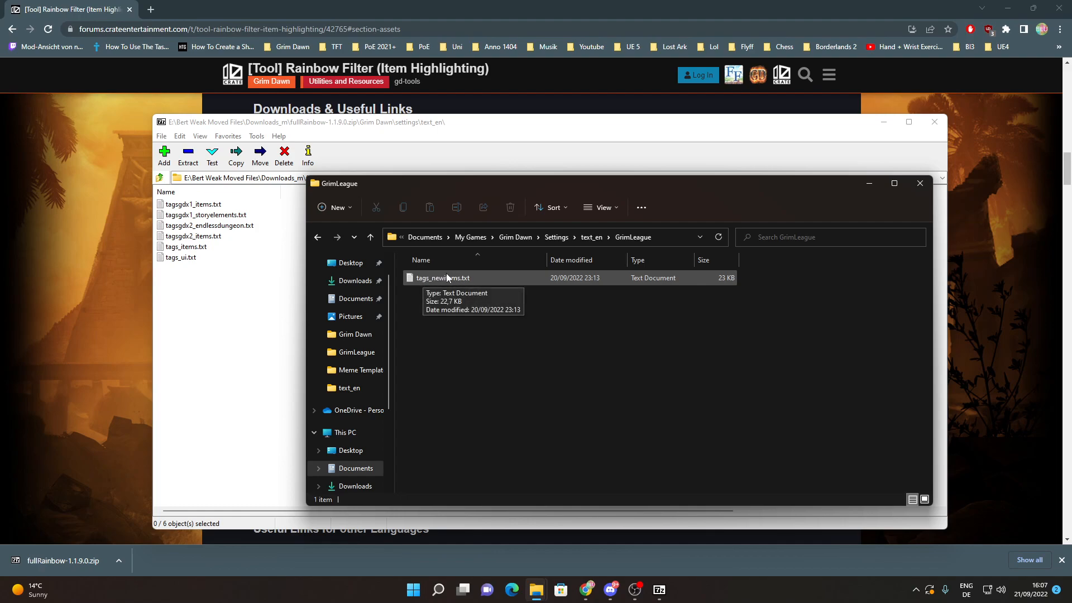
{"action": "mouse_move", "coordinate": [421, 273]}
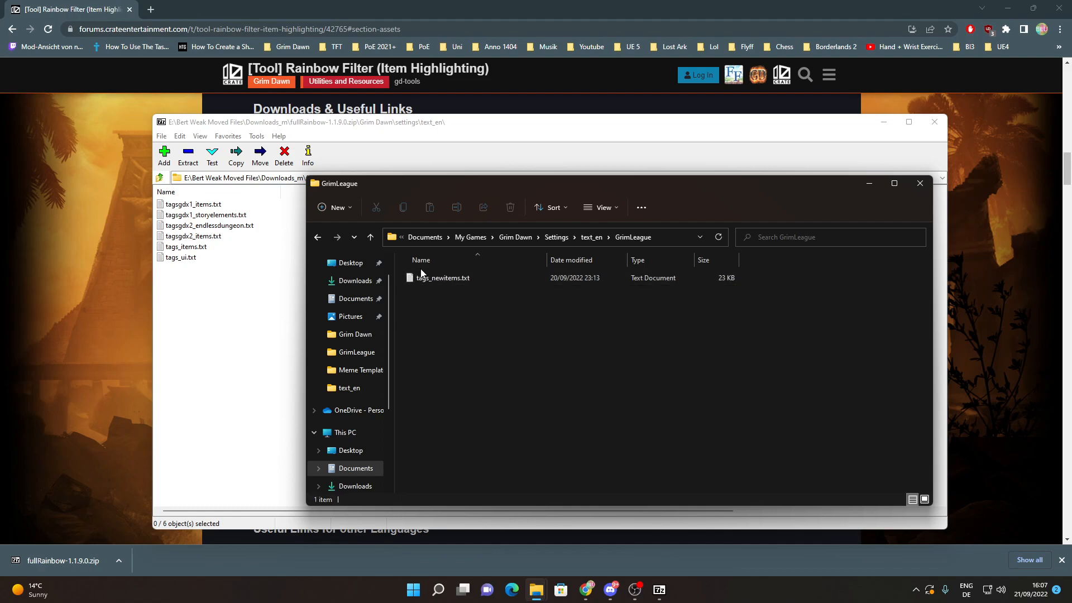
{"action": "mouse_move", "coordinate": [443, 278]}
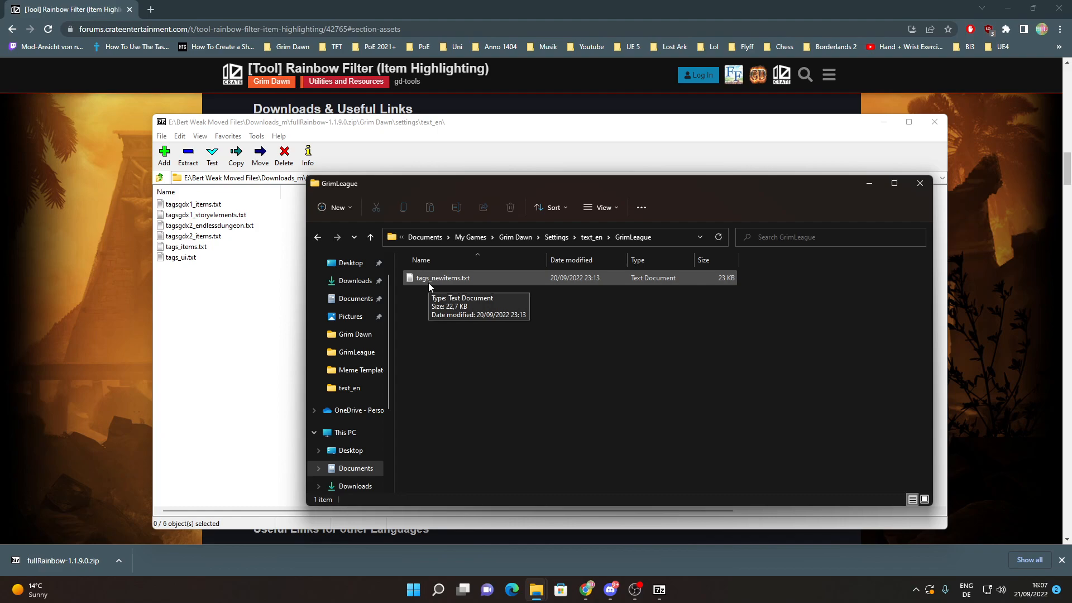
{"action": "mouse_move", "coordinate": [464, 330]}
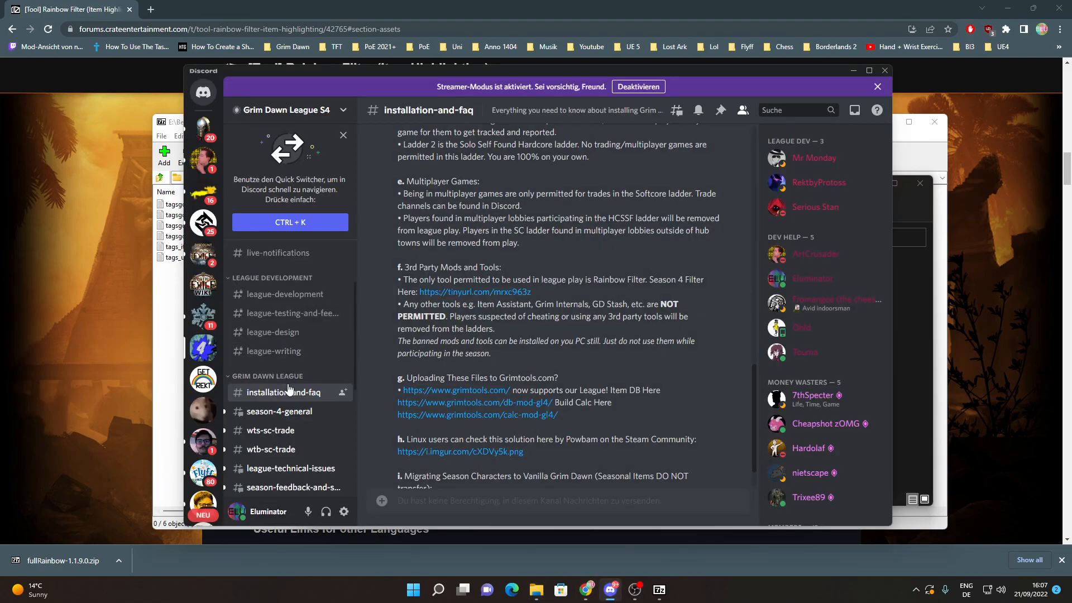
{"action": "scroll", "scroll_direction": "up", "scroll_amount": 3}
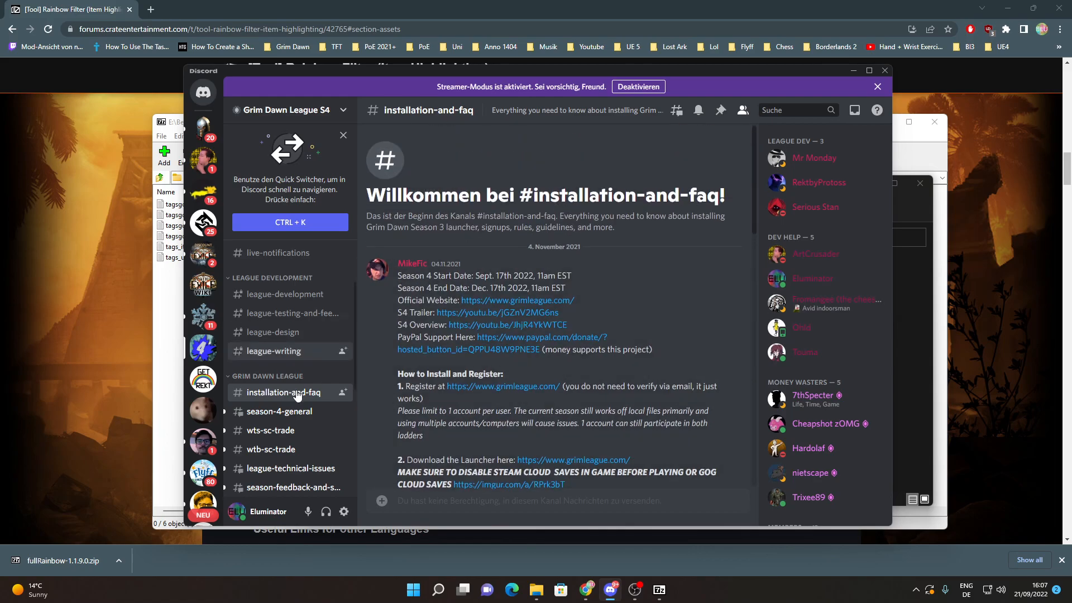
{"action": "scroll", "scroll_direction": "down", "scroll_amount": 3}
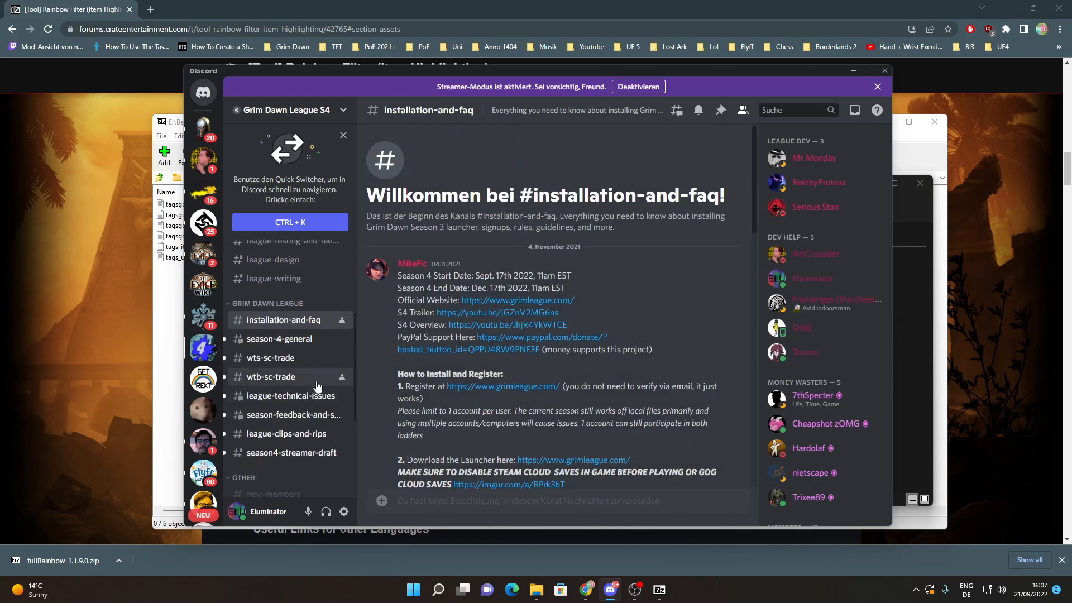
{"action": "scroll", "scroll_direction": "down", "scroll_amount": 3}
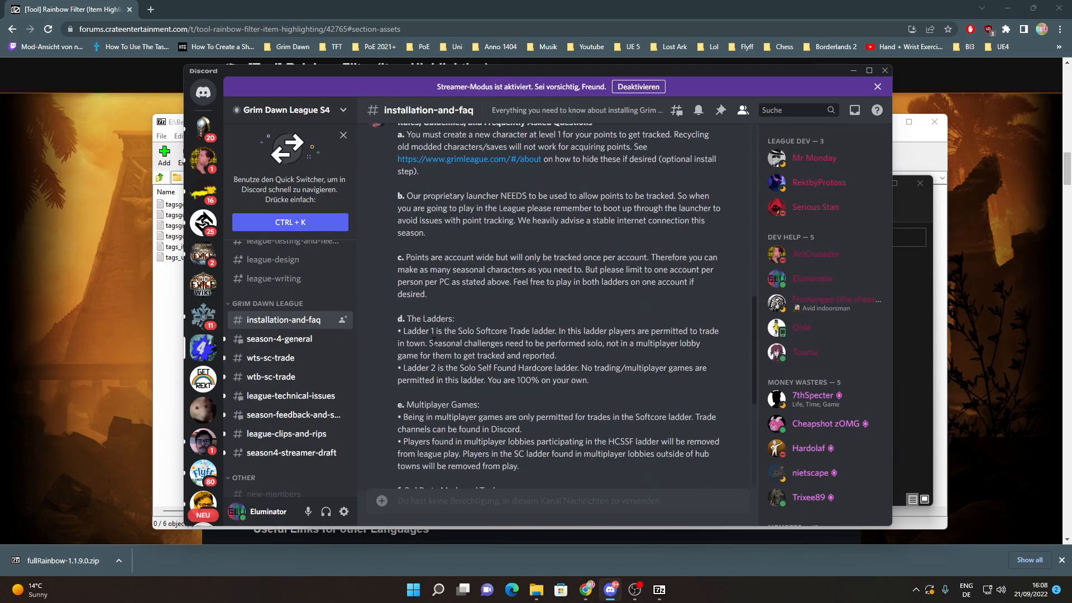
{"action": "scroll", "scroll_direction": "down", "scroll_amount": 3}
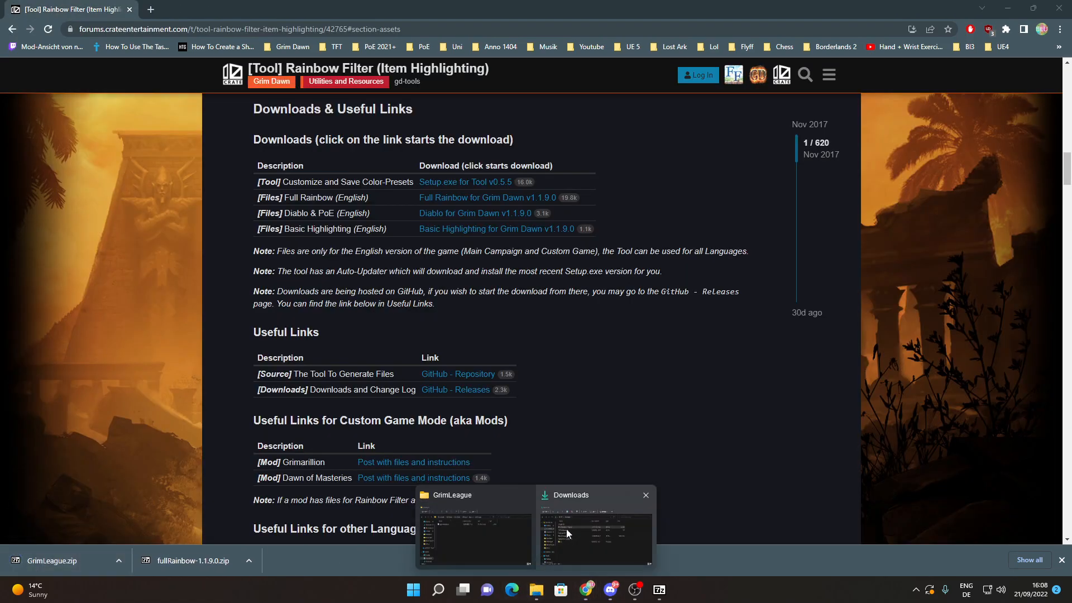
Show tags_newitems.txt inside the GrimLeague folder of GrimLeague.zip in 7-Zip
{"action": "left_click", "coordinate": [473, 537]}
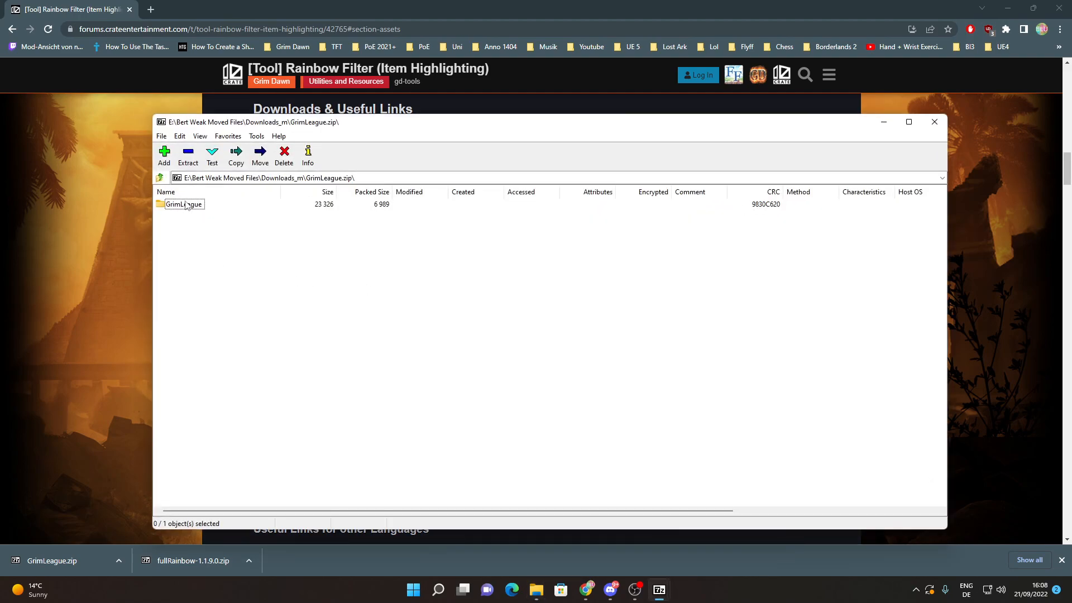
{"action": "double_click", "coordinate": [183, 203]}
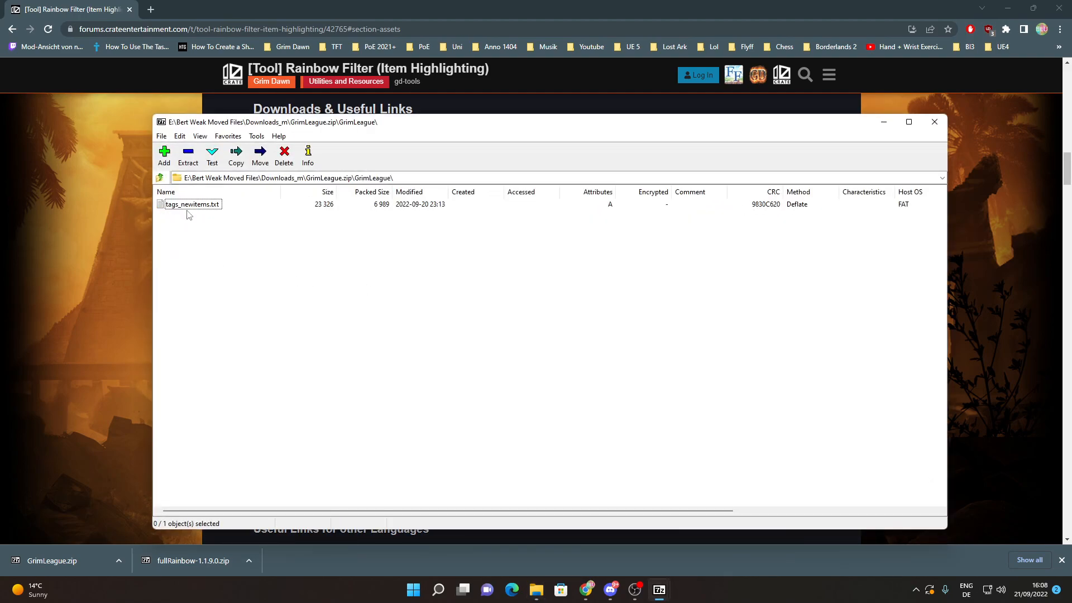
{"action": "mouse_move", "coordinate": [648, 464]}
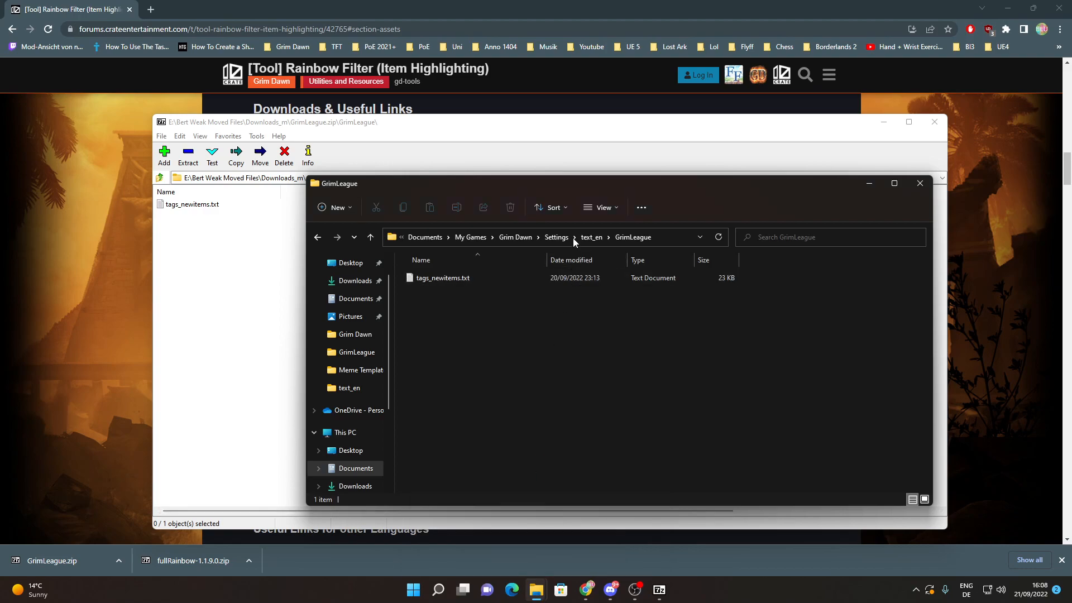
{"action": "left_click", "coordinate": [589, 237]}
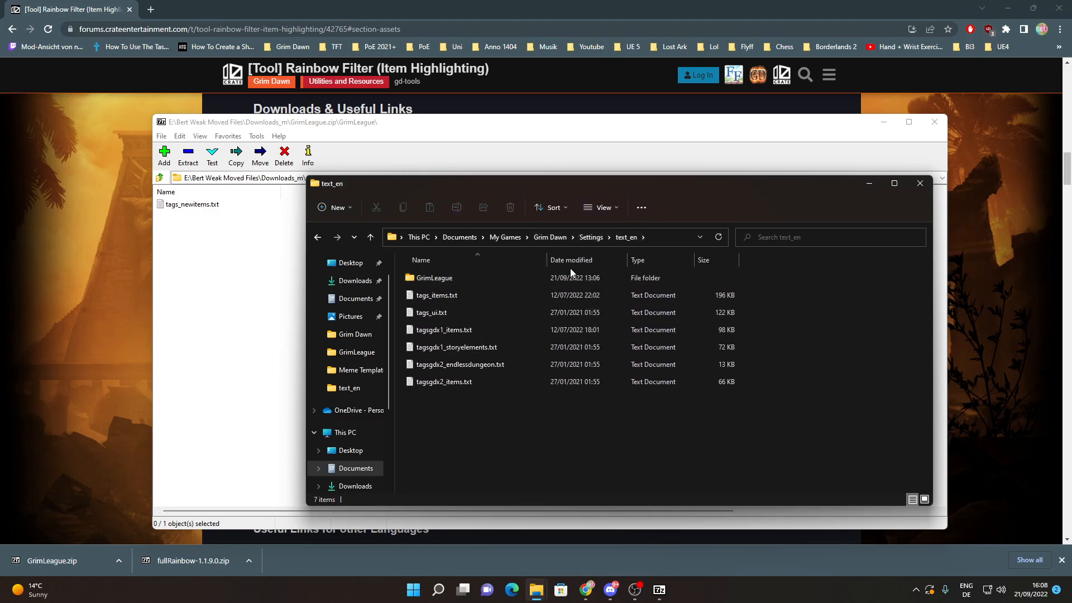
{"action": "double_click", "coordinate": [434, 278]}
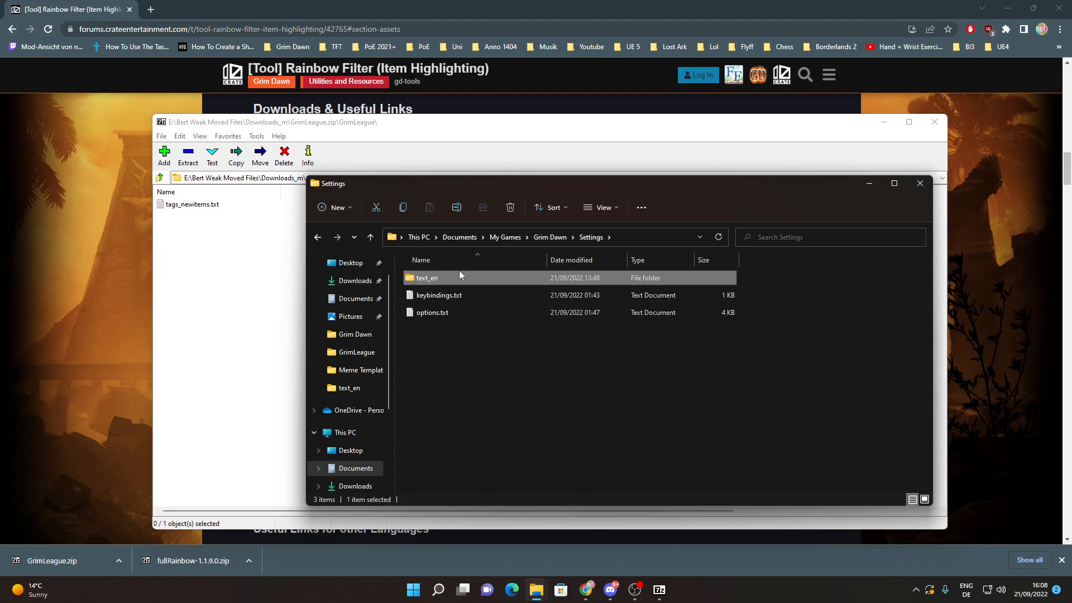
{"action": "double_click", "coordinate": [427, 278]}
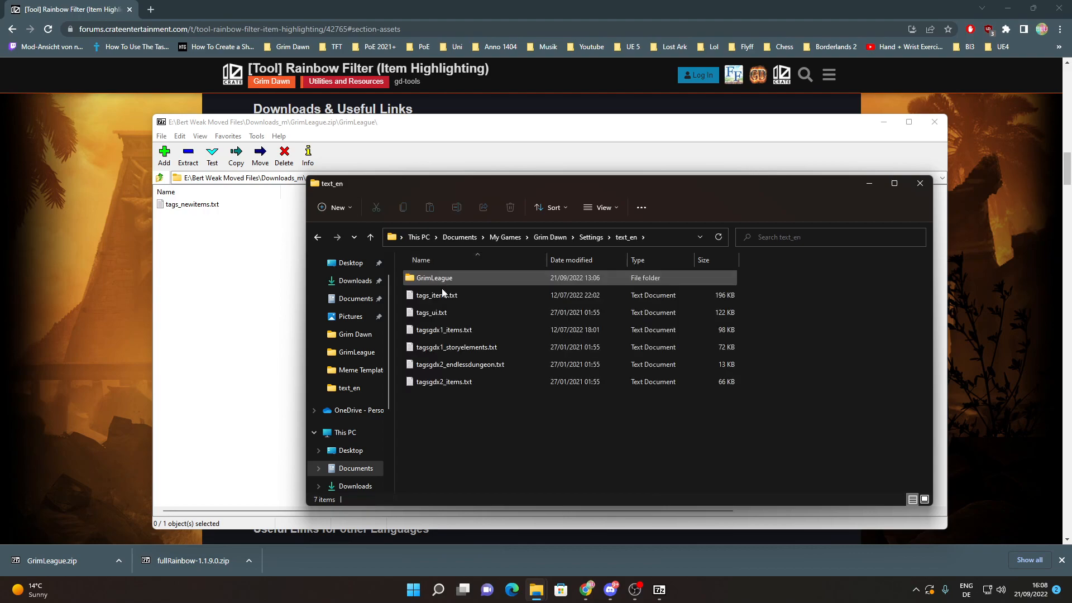
{"action": "double_click", "coordinate": [433, 278]}
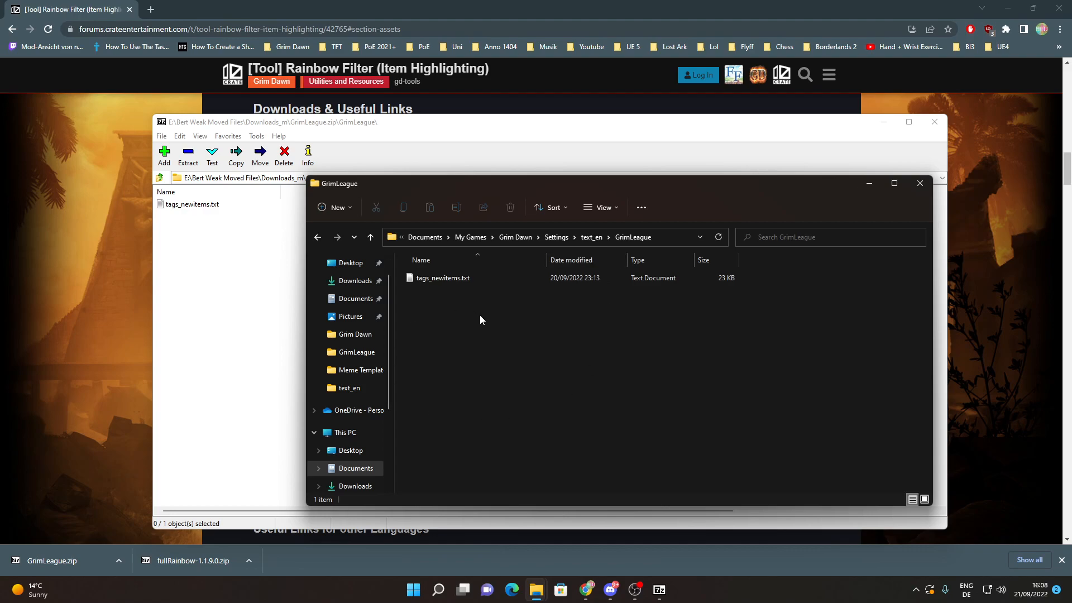
{"action": "mouse_move", "coordinate": [479, 318]}
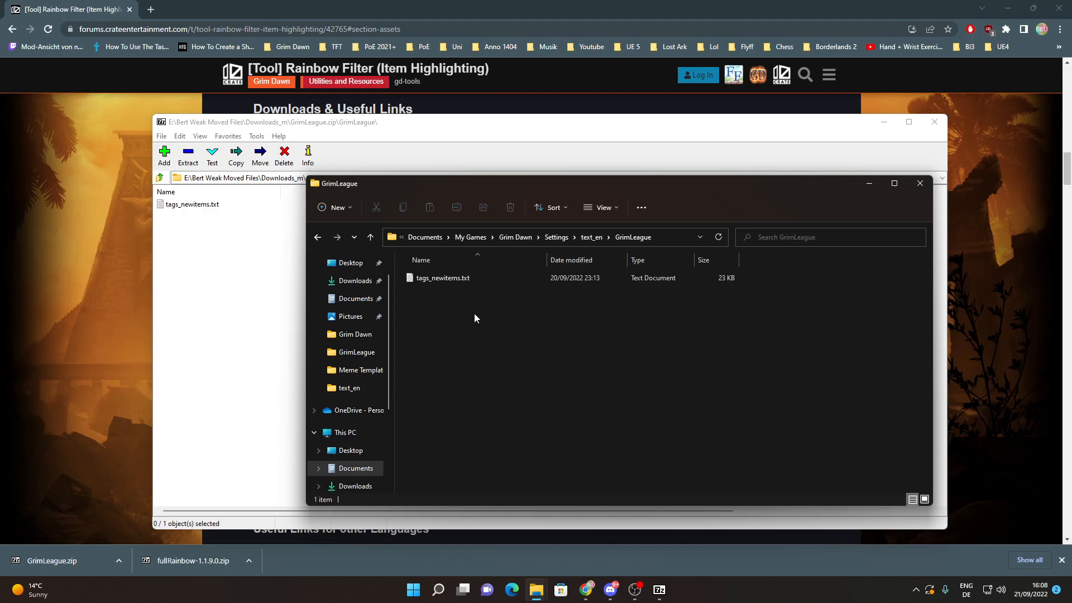